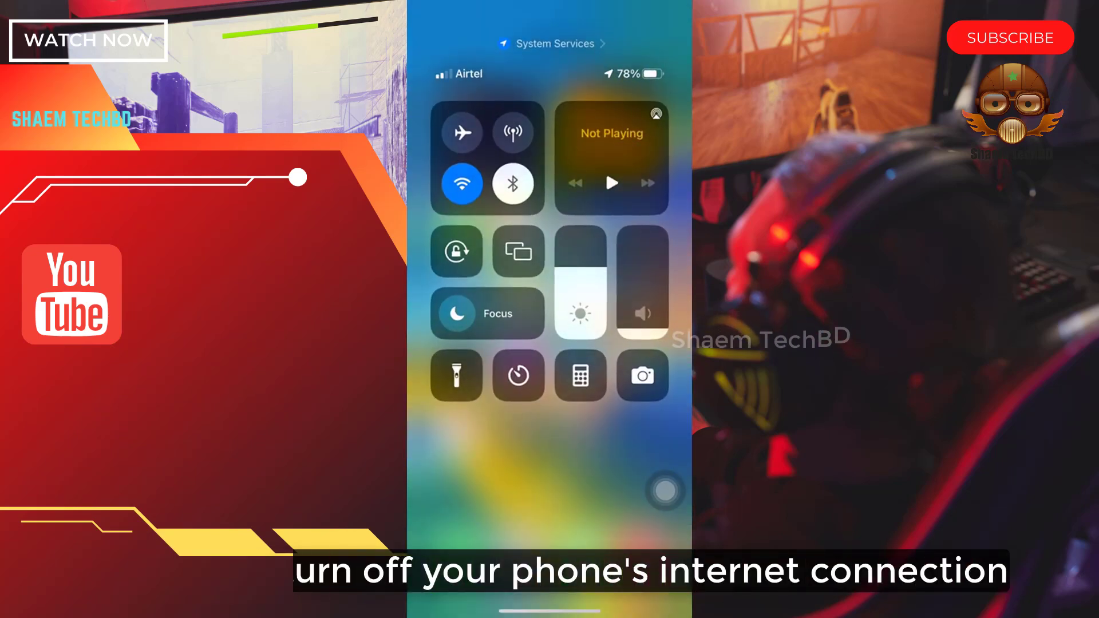
Toggle Wi-Fi off and back on in Control Center, returning to the Home Screen.
{"action": "left_click", "coordinate": [462, 184]}
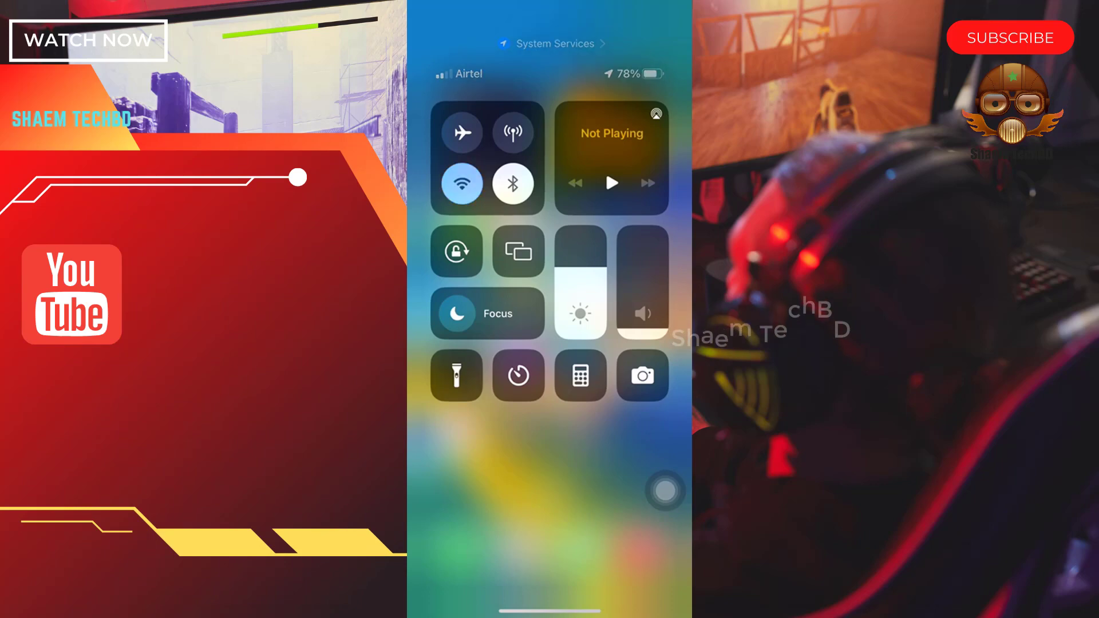
{"action": "left_click", "coordinate": [461, 183]}
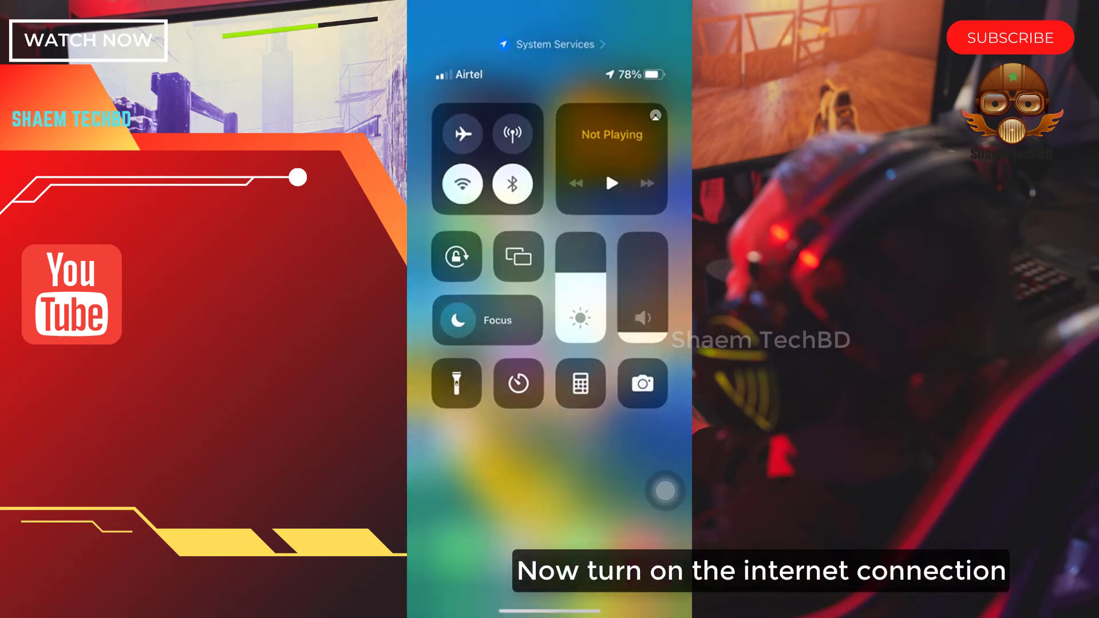
{"action": "left_click", "coordinate": [462, 183]}
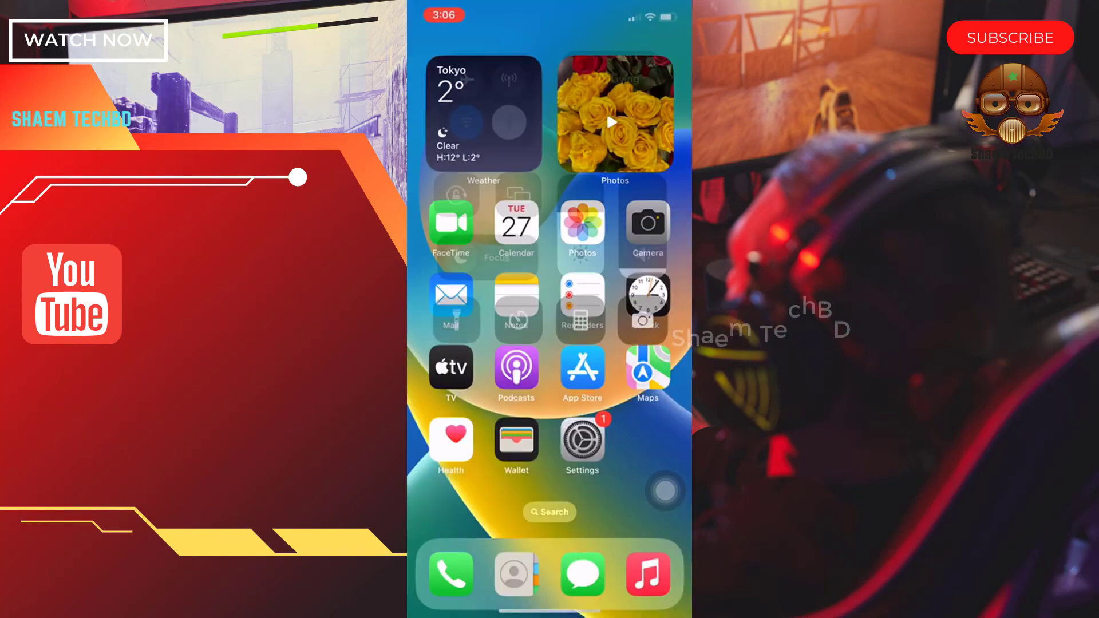
Launch the App Store from its Home Screen icon.
{"action": "left_click", "coordinate": [581, 371]}
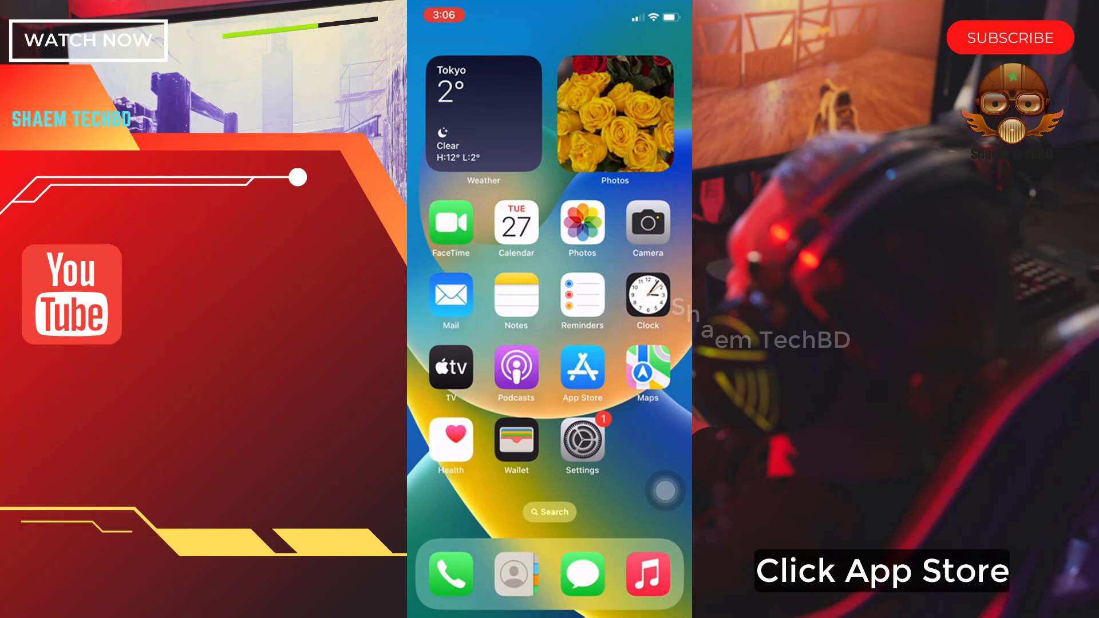
{"action": "left_click", "coordinate": [581, 368]}
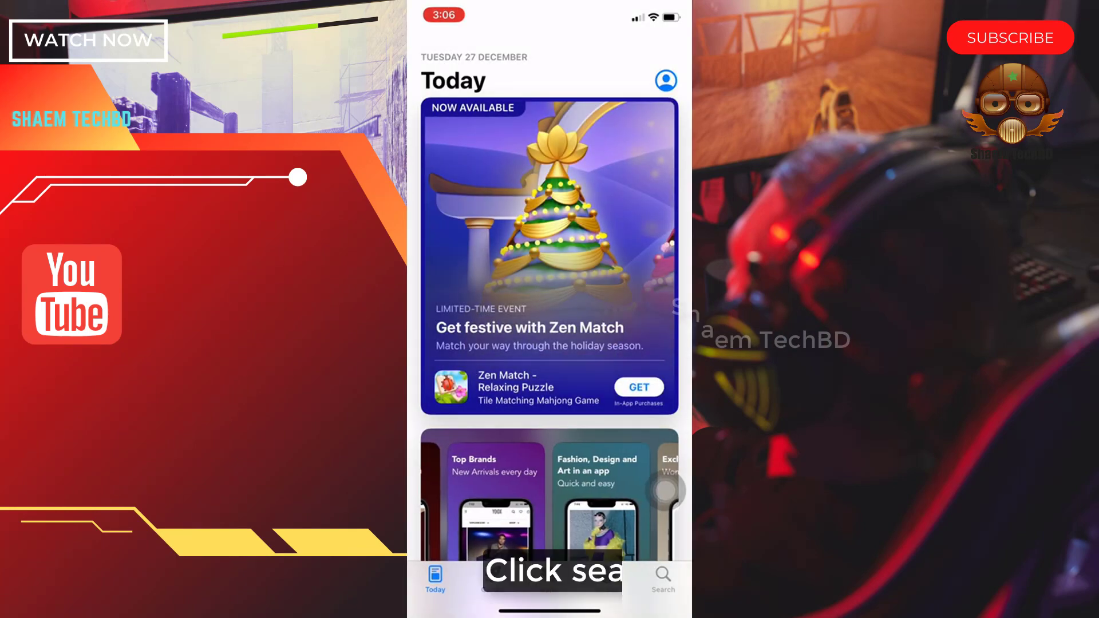
Search the App Store for 'facebook' and open the installed Facebook listing.
{"action": "left_click", "coordinate": [661, 578]}
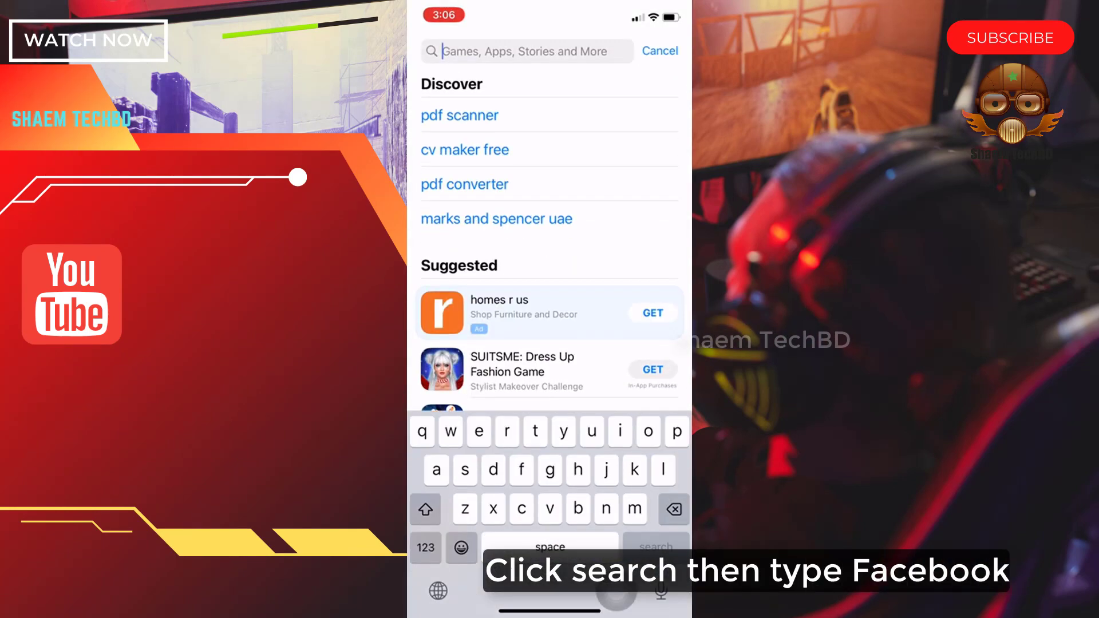
{"action": "type", "text": "facebook"}
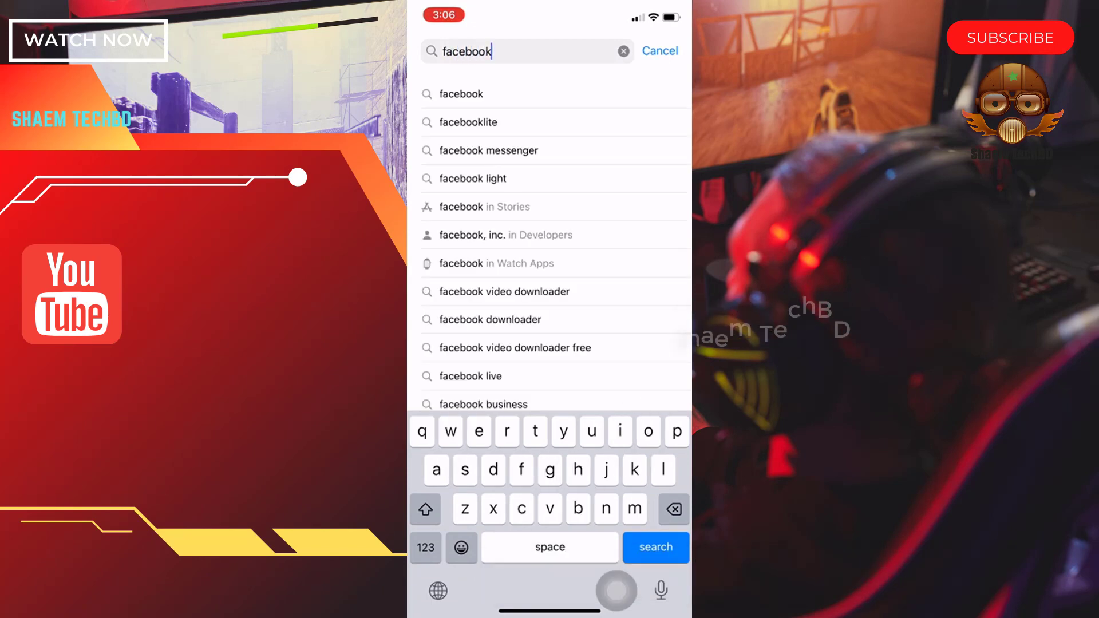
{"action": "left_click", "coordinate": [654, 547]}
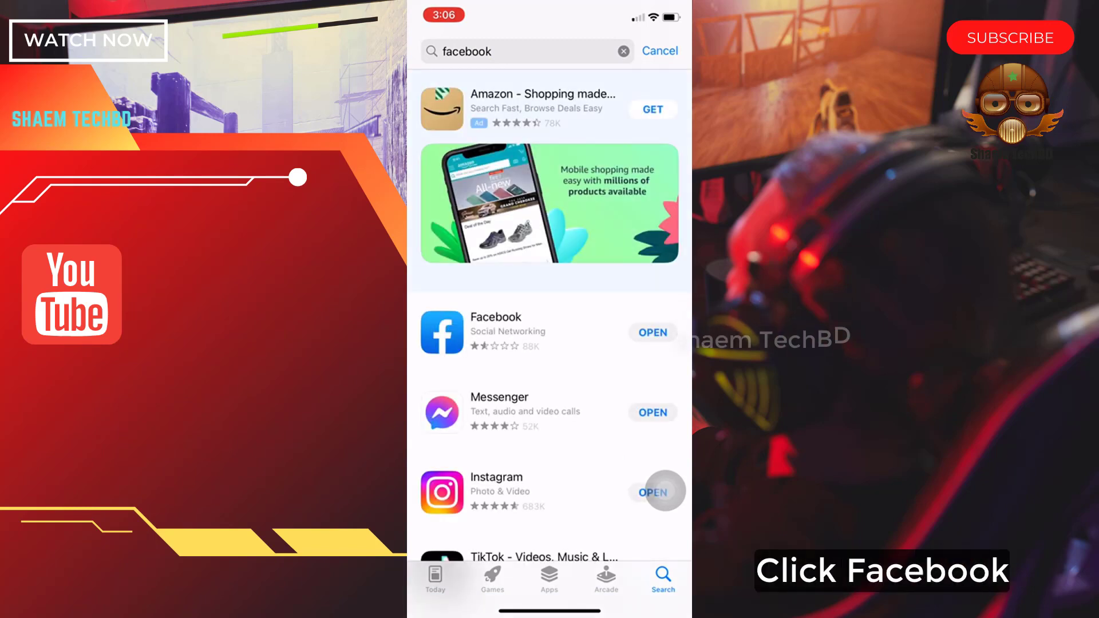
{"action": "left_click", "coordinate": [495, 316]}
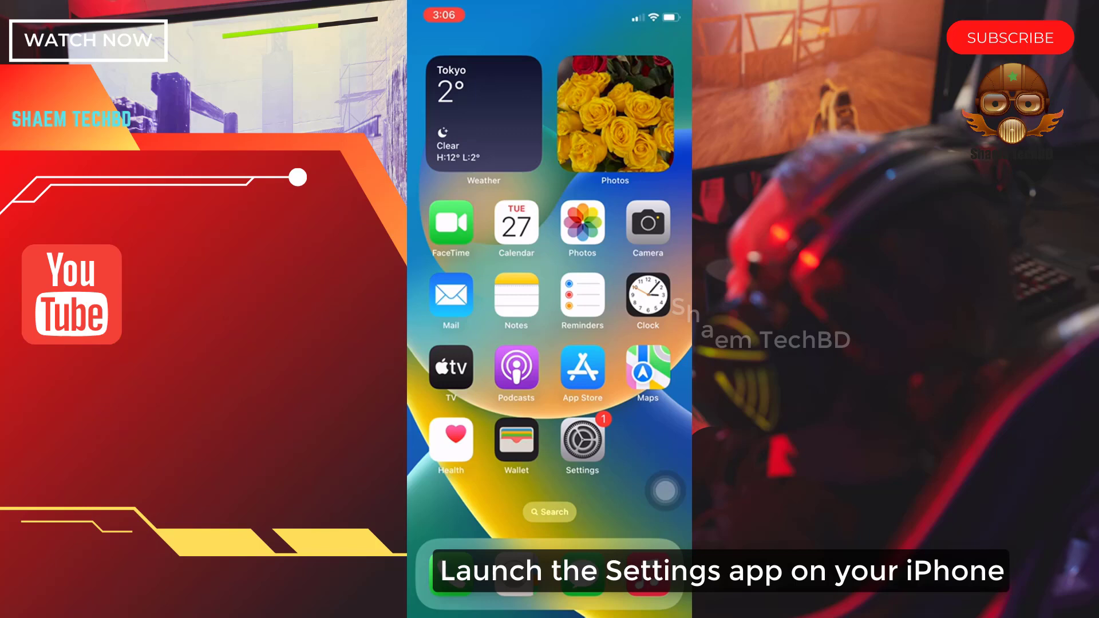
Launch Settings and navigate to Facebook under General > iPhone Storage.
{"action": "left_click", "coordinate": [582, 440]}
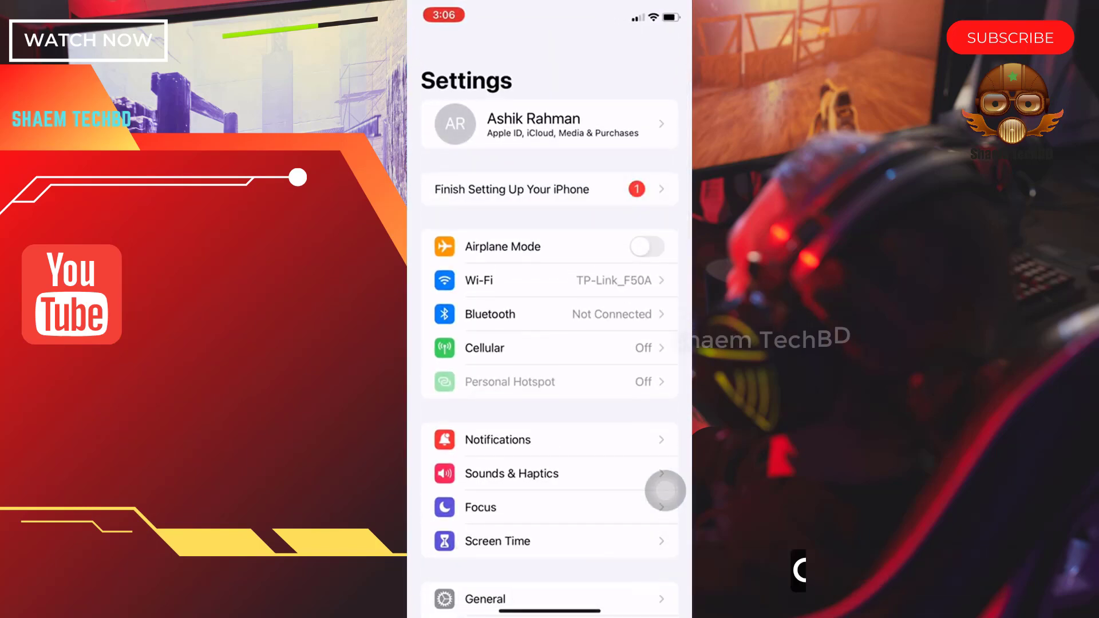
{"action": "scroll", "scroll_direction": "down", "scroll_amount": 3}
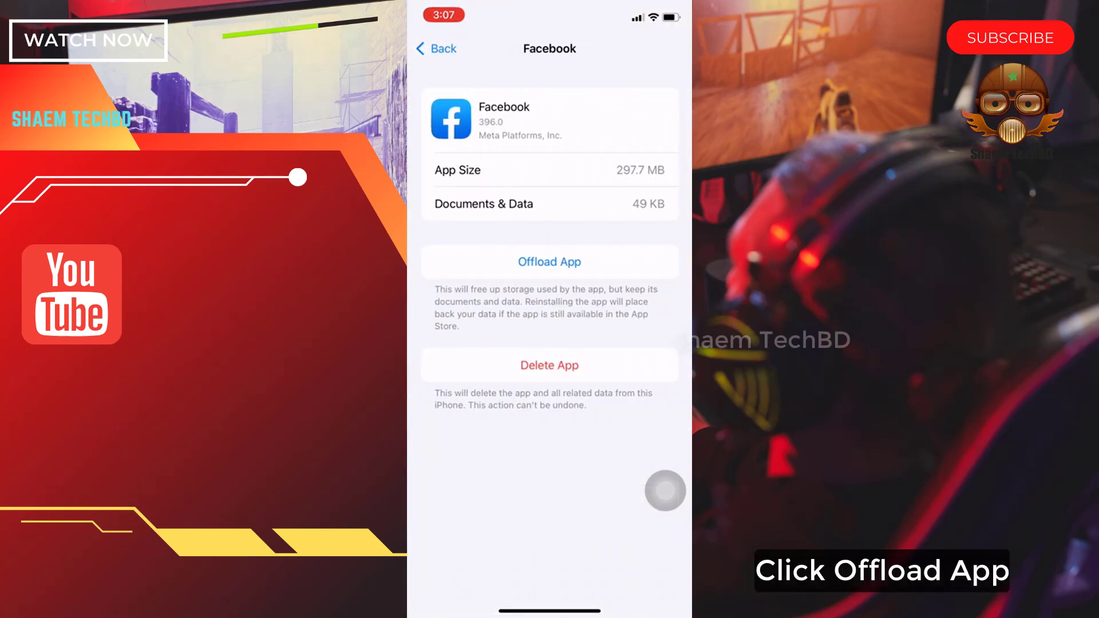
Offload the Facebook app and confirm, keeping its documents and data.
{"action": "left_click", "coordinate": [549, 262]}
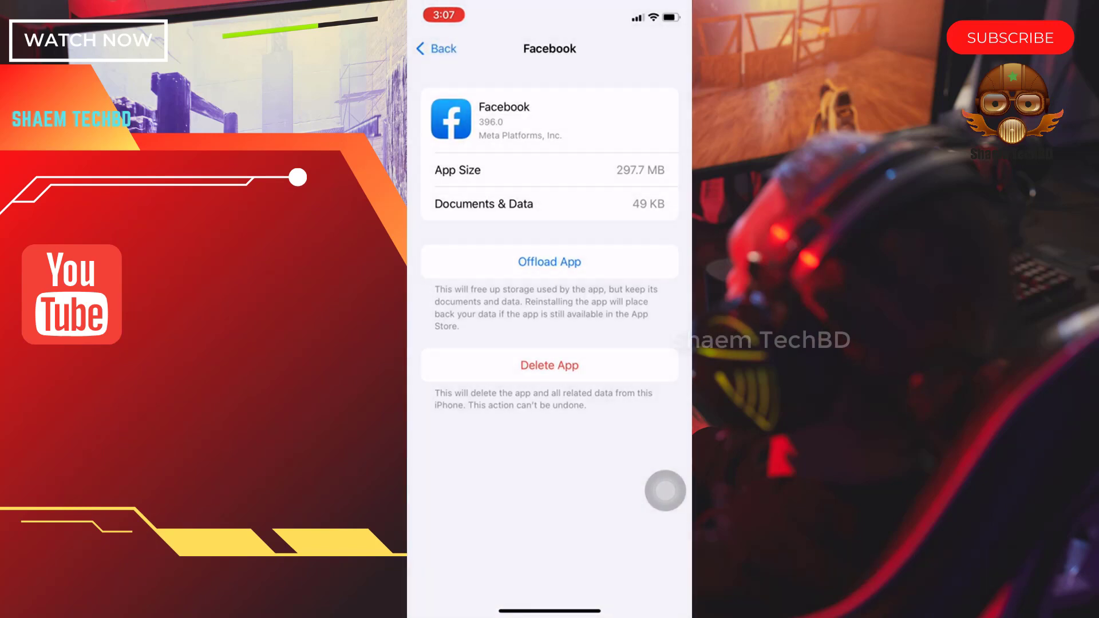
{"action": "left_click", "coordinate": [549, 262]}
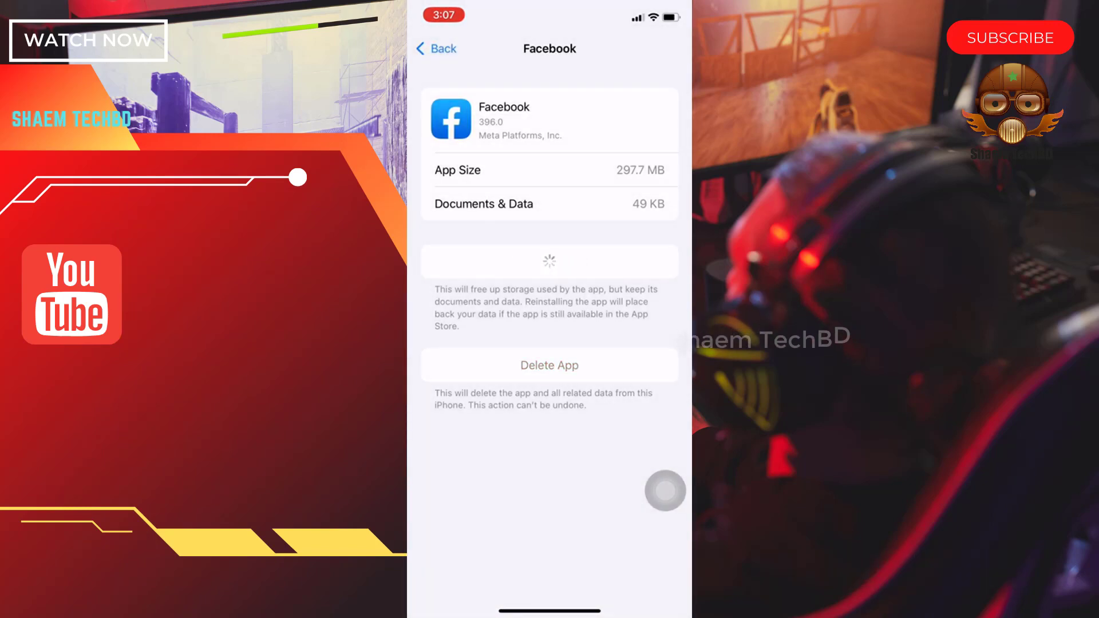
{"action": "left_click", "coordinate": [549, 261]}
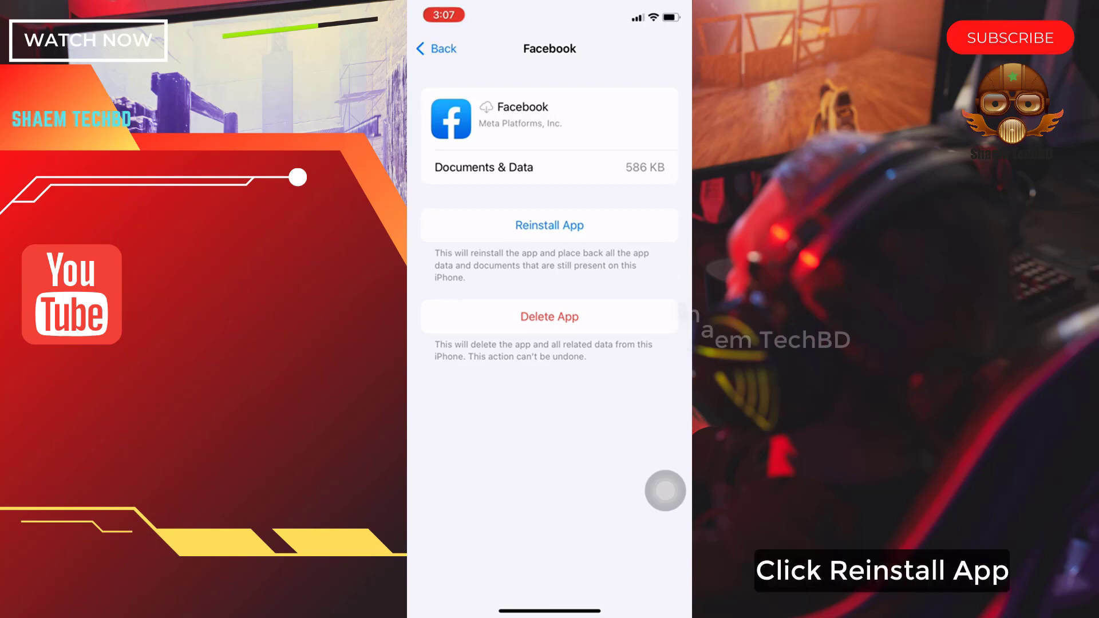
Reinstall Facebook, wait for the download, then return Home.
{"action": "left_click", "coordinate": [550, 224]}
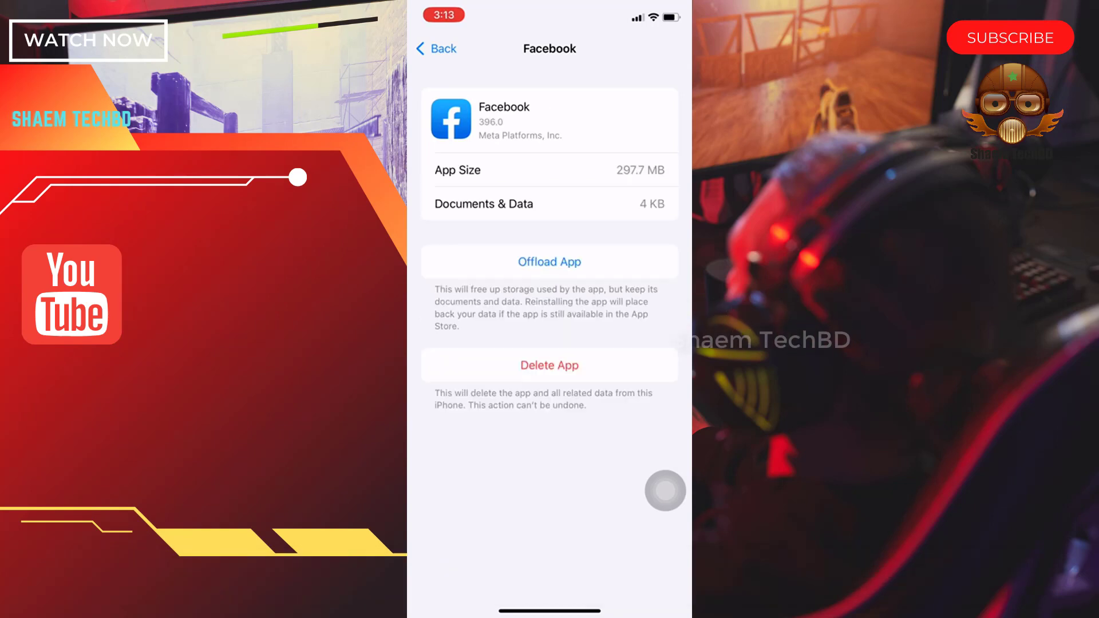
{"action": "left_click", "coordinate": [446, 48]}
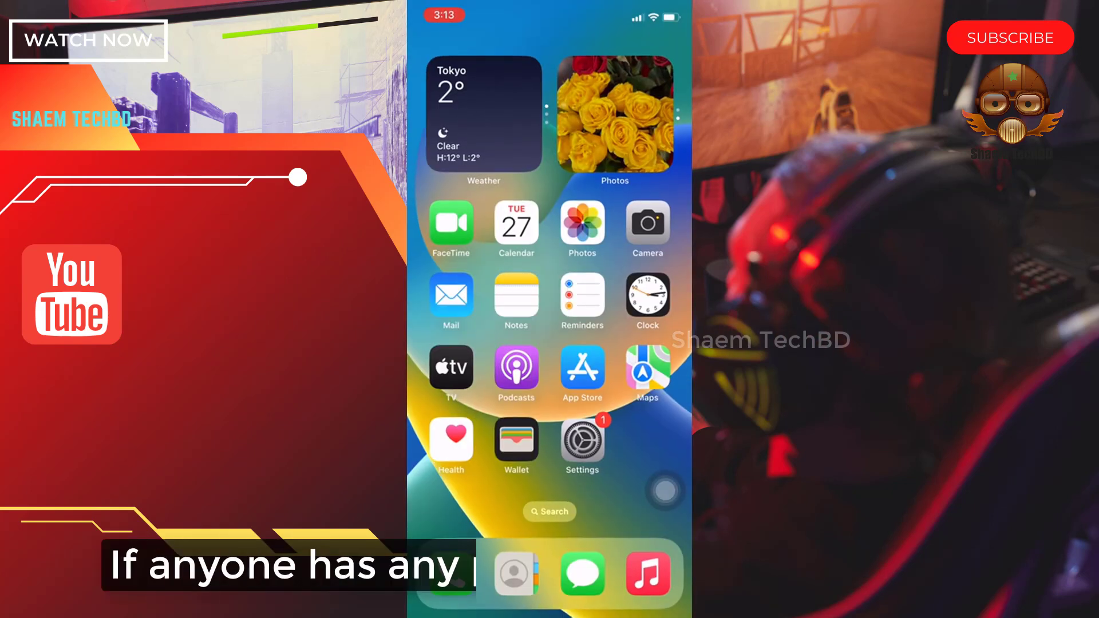